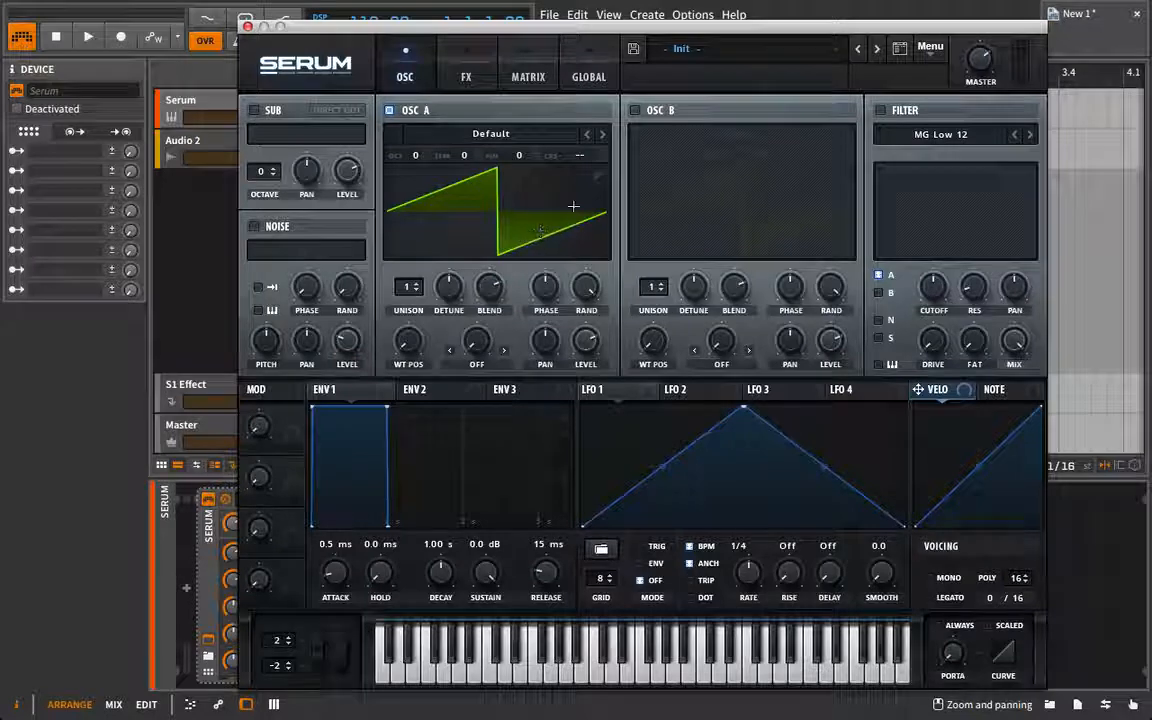
Replace oscillator A's saw wavetable with the sine single-cycle wave in the wavetable editor.
double_click(497, 200)
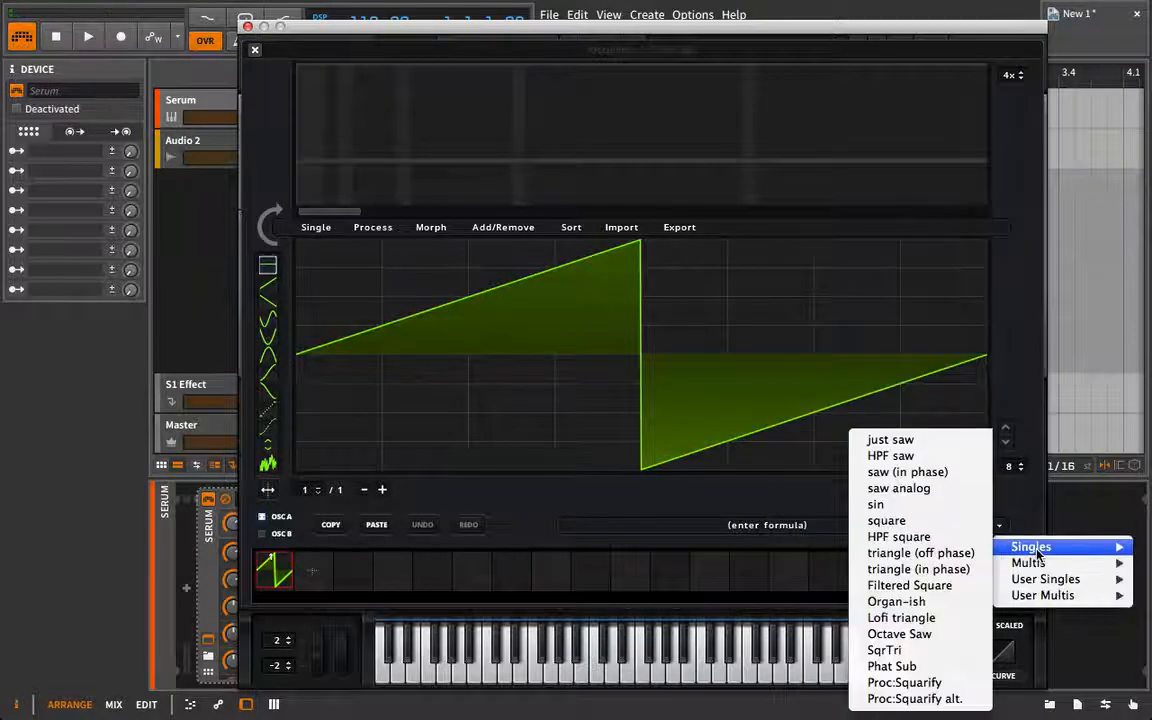
left_click(876, 504)
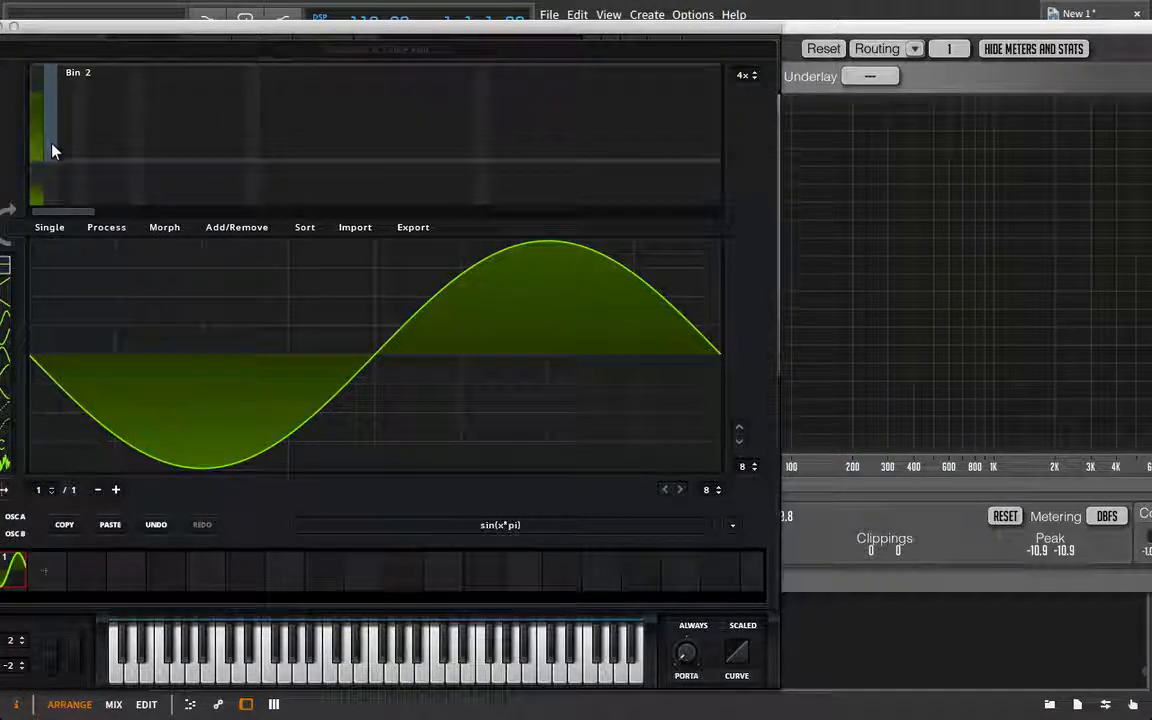
Raise the magnitudes of harmonic bins 2–4 above the sine fundamental.
left_click(65, 150)
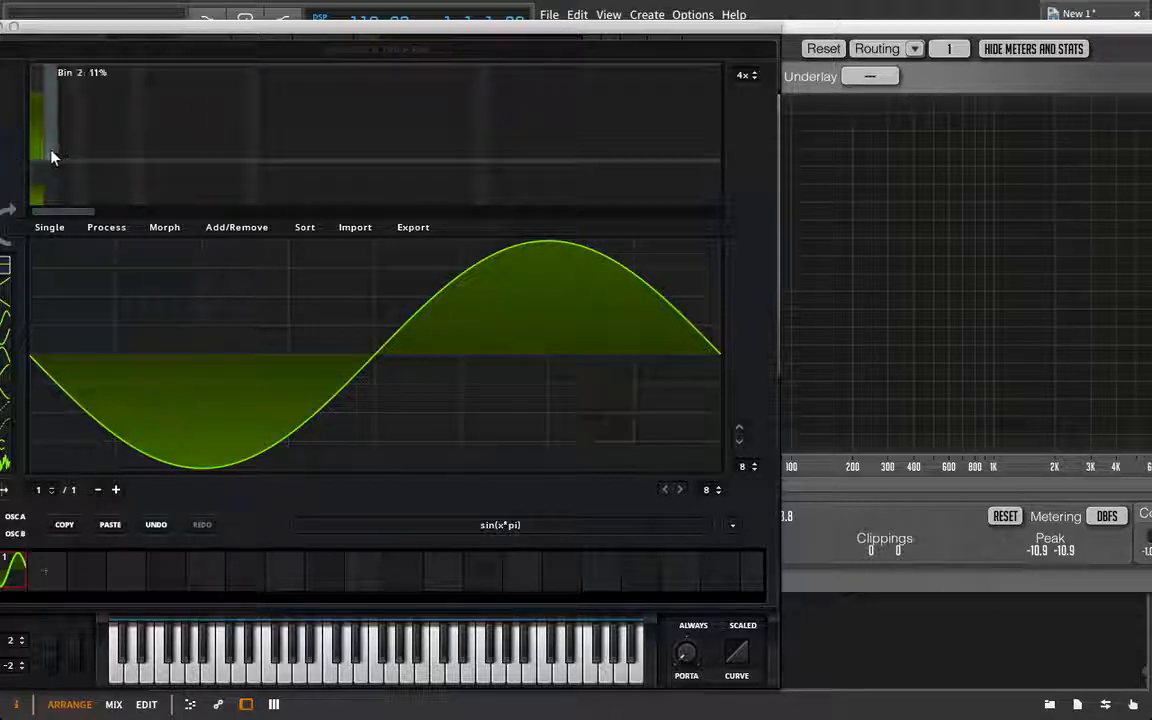
left_click_drag(48, 158, 48, 110)
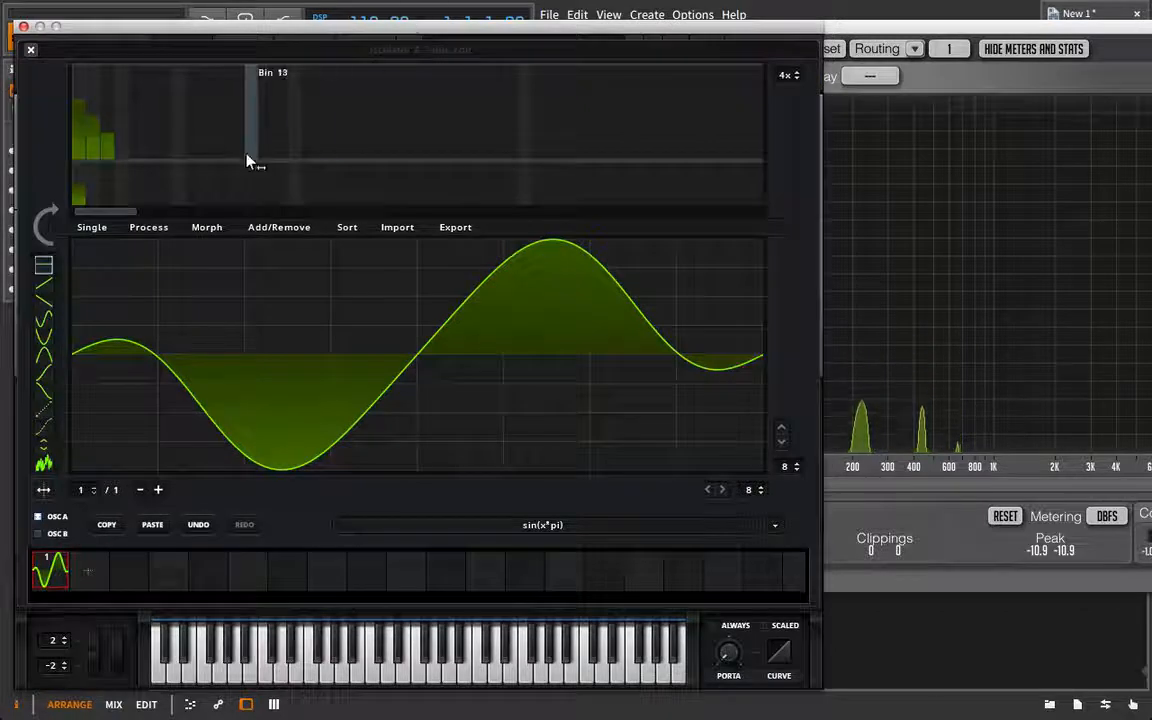
Draw descending even-harmonic levels across the FFT bins, up to roughly bin 30.
right_click(248, 160)
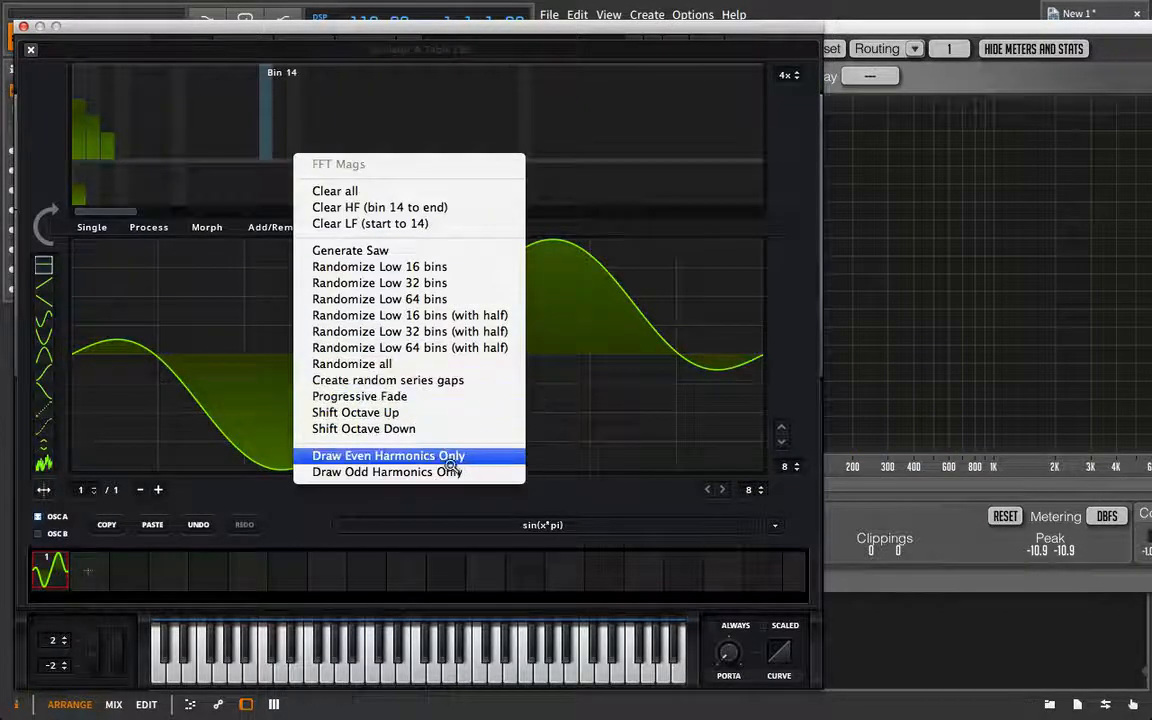
left_click(387, 455)
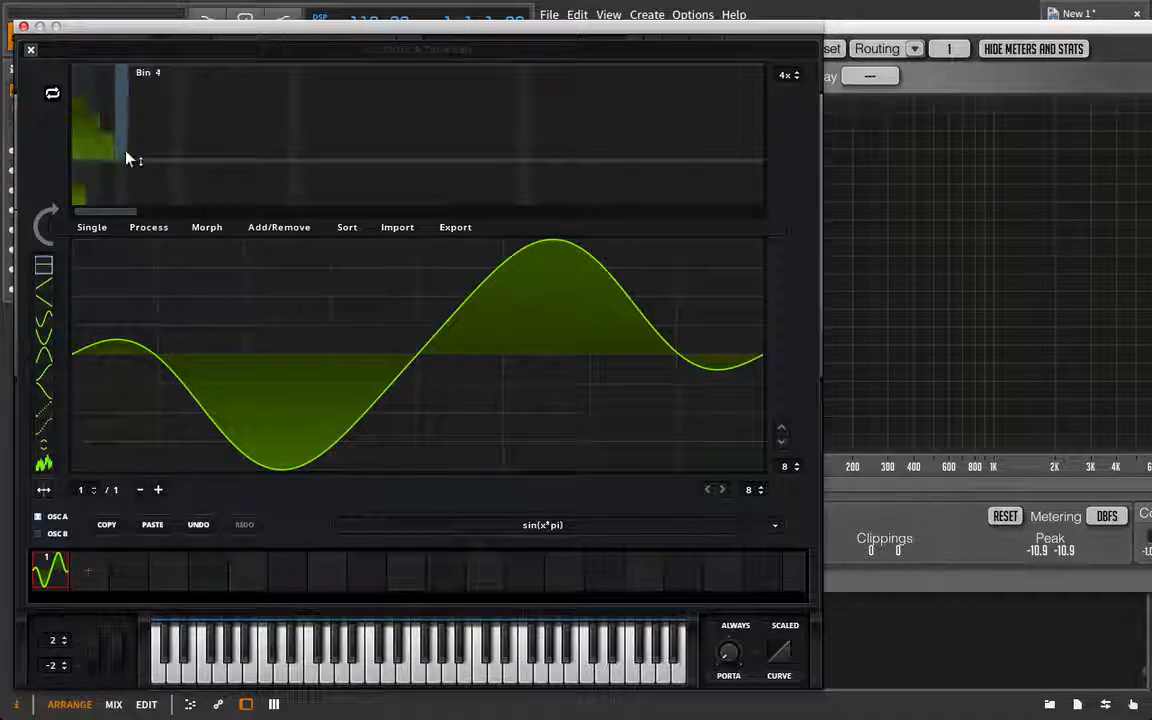
left_click_drag(130, 150, 420, 150)
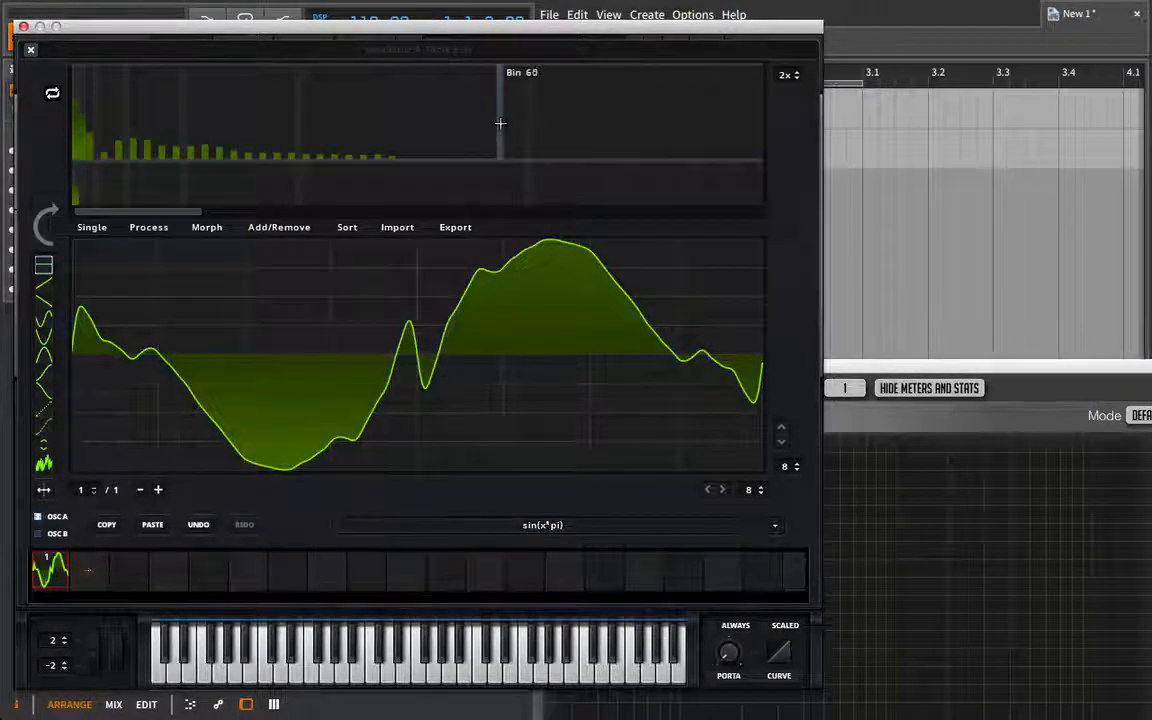
left_click(493, 120)
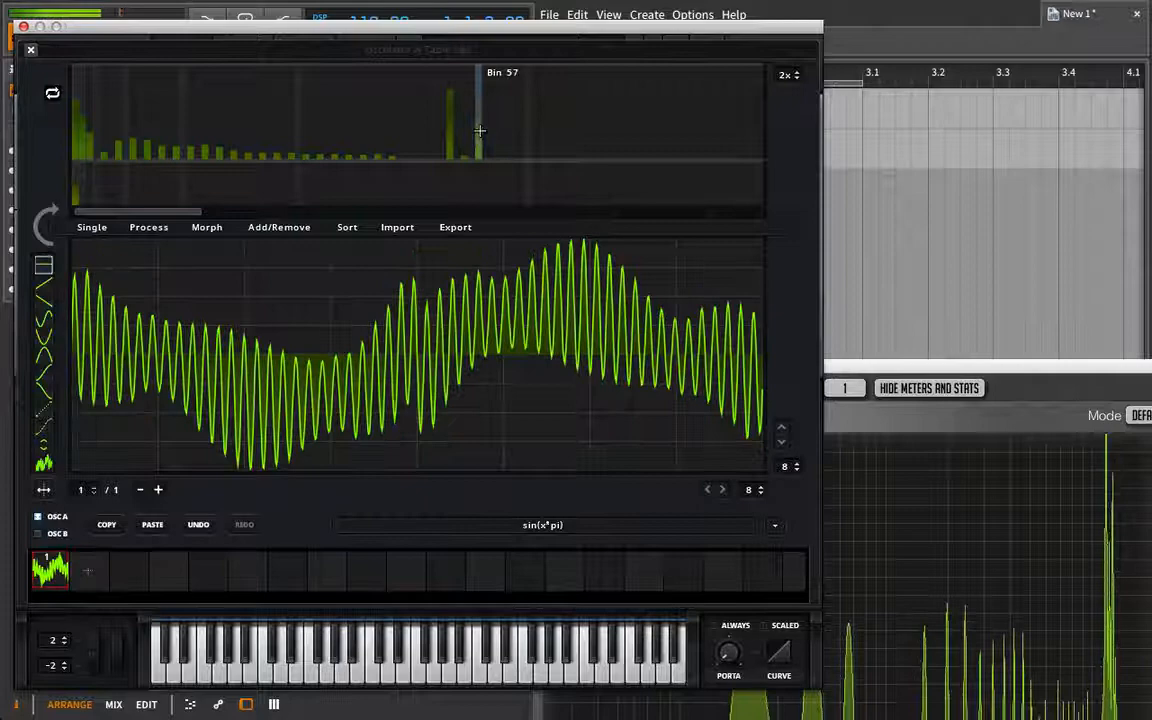
left_click_drag(450, 130, 490, 160)
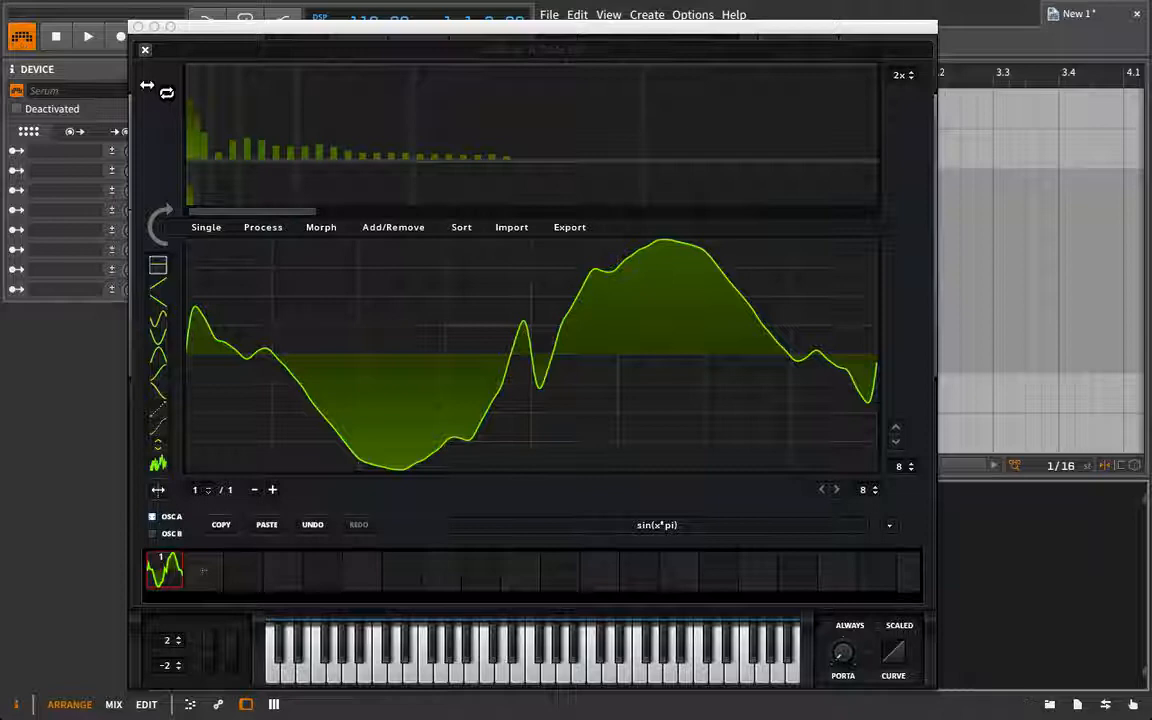
Close the wavetable editor and load the Analog PWM Juno wavetable into oscillator A.
left_click(144, 50)
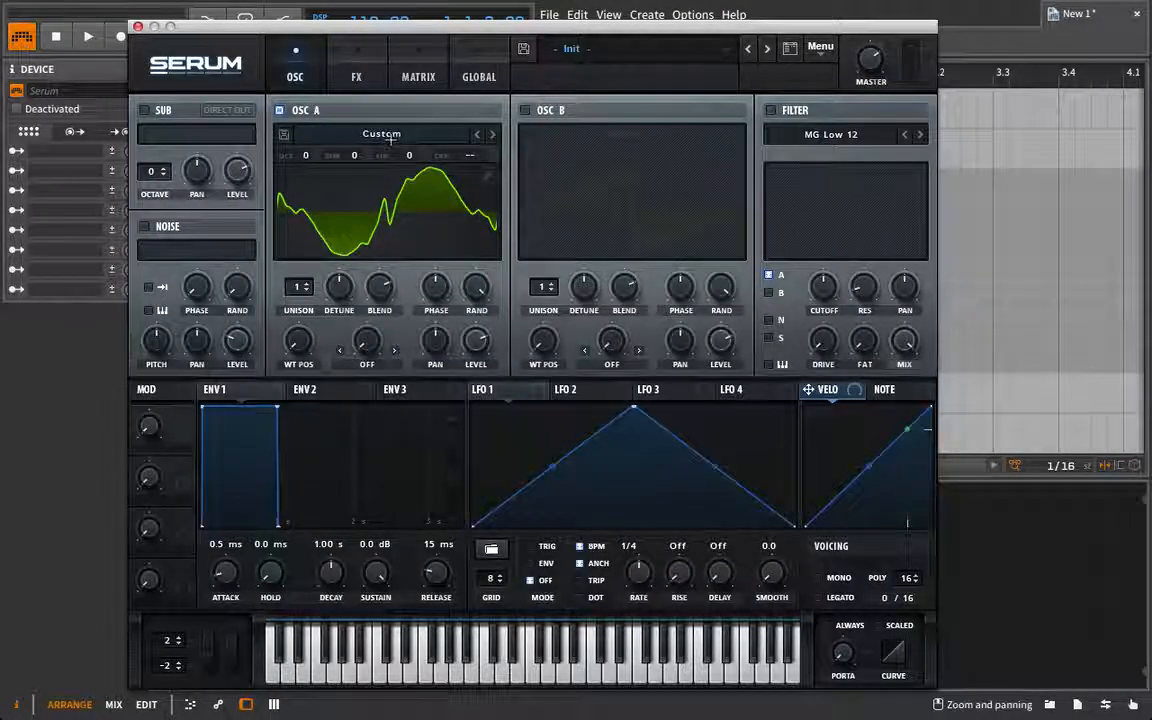
left_click(381, 133)
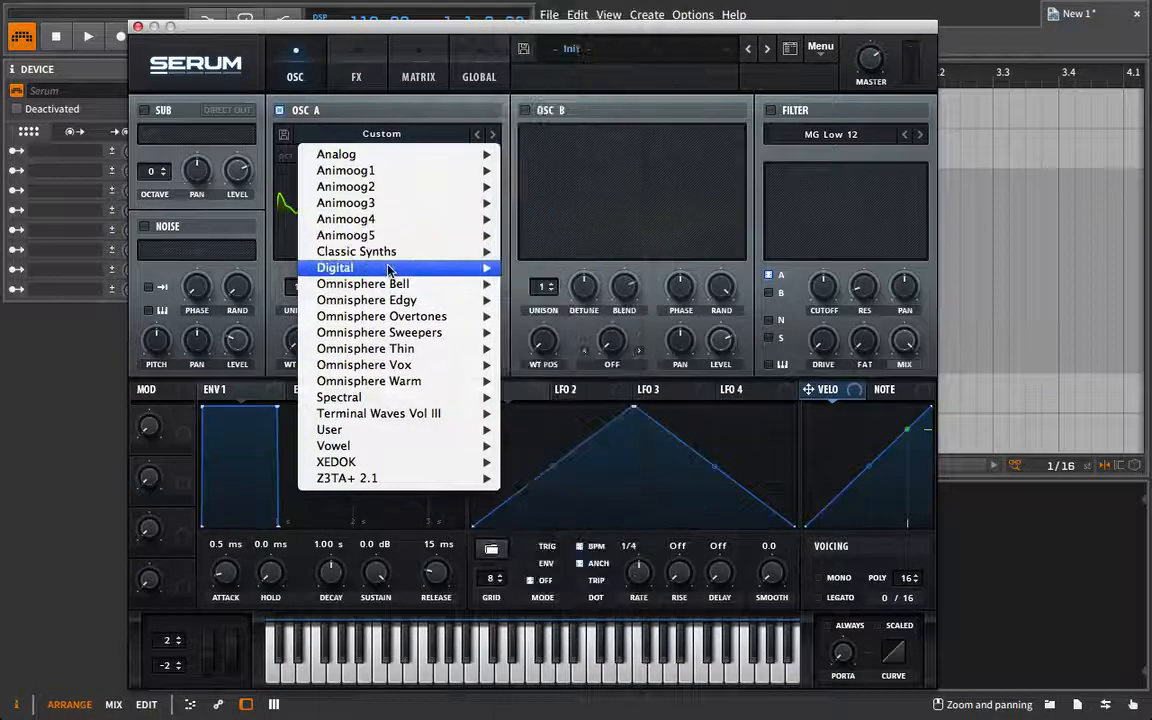
mouse_move(336, 154)
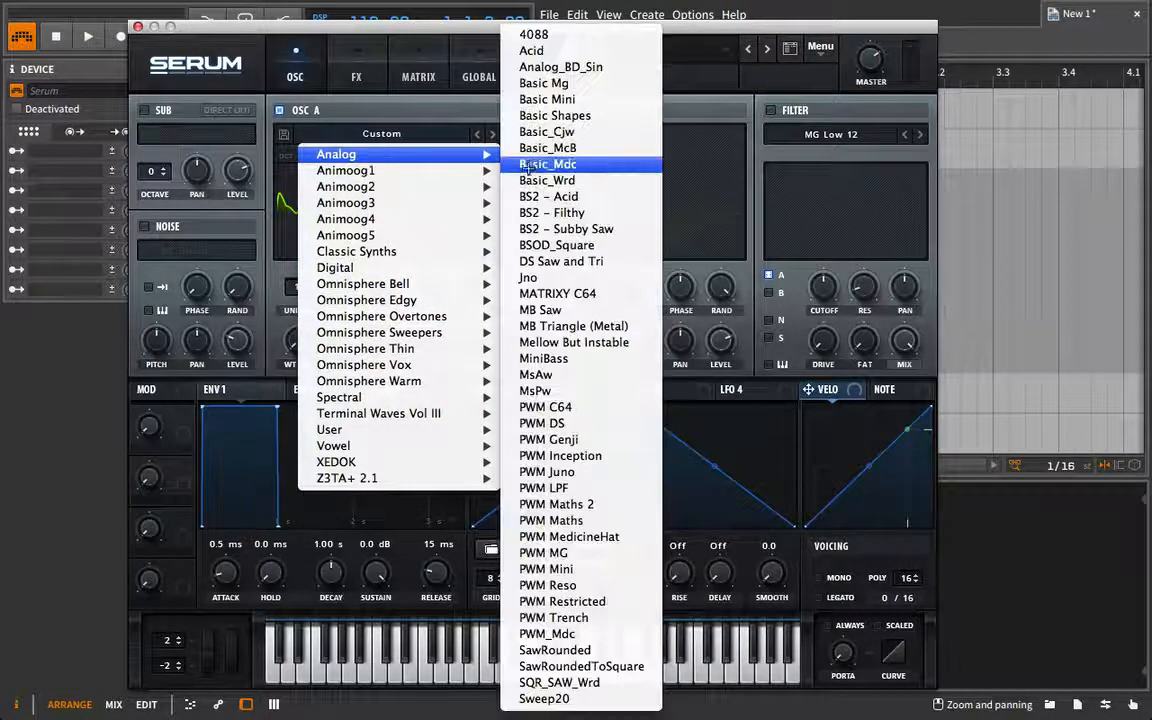
mouse_move(547, 471)
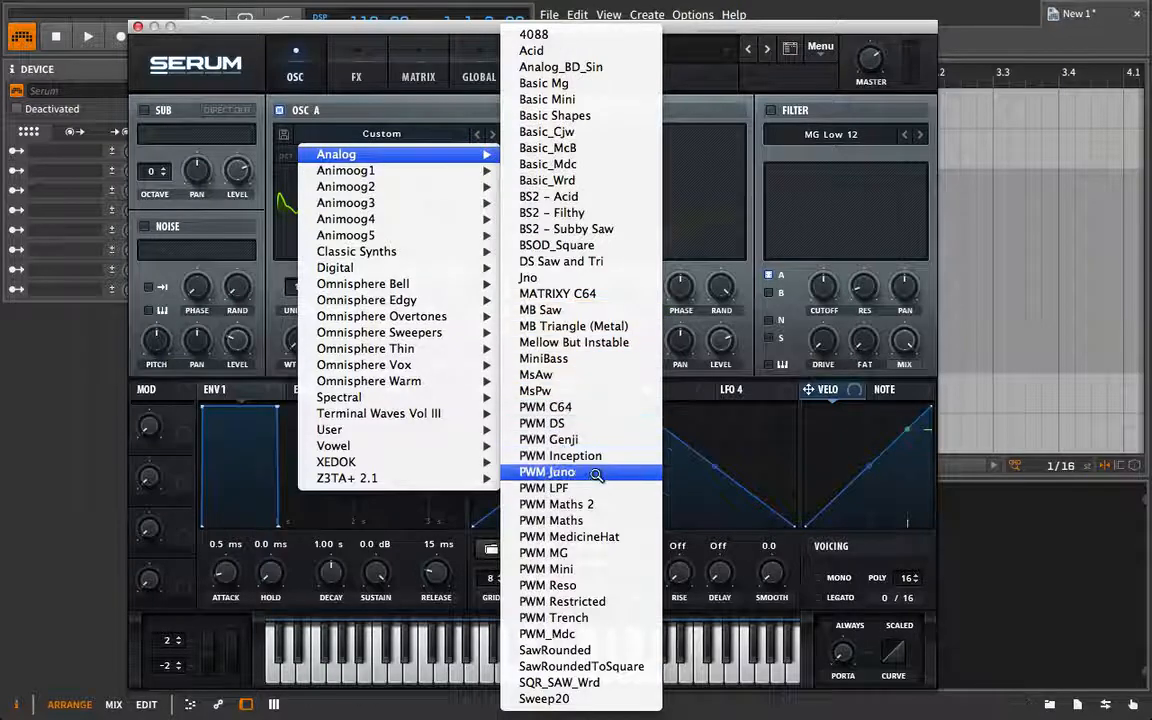
left_click(547, 471)
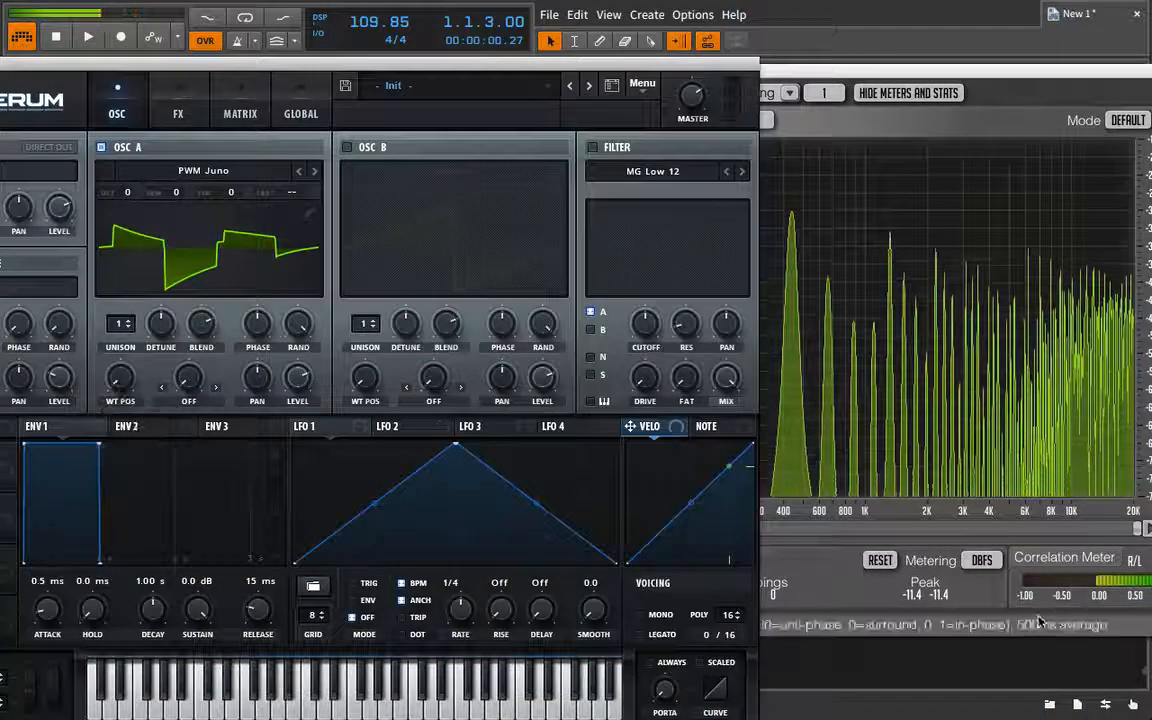
Sweep oscillator A's WT POS knob through the PWM Juno frames to hear the morph.
left_click_drag(120, 377, 120, 360)
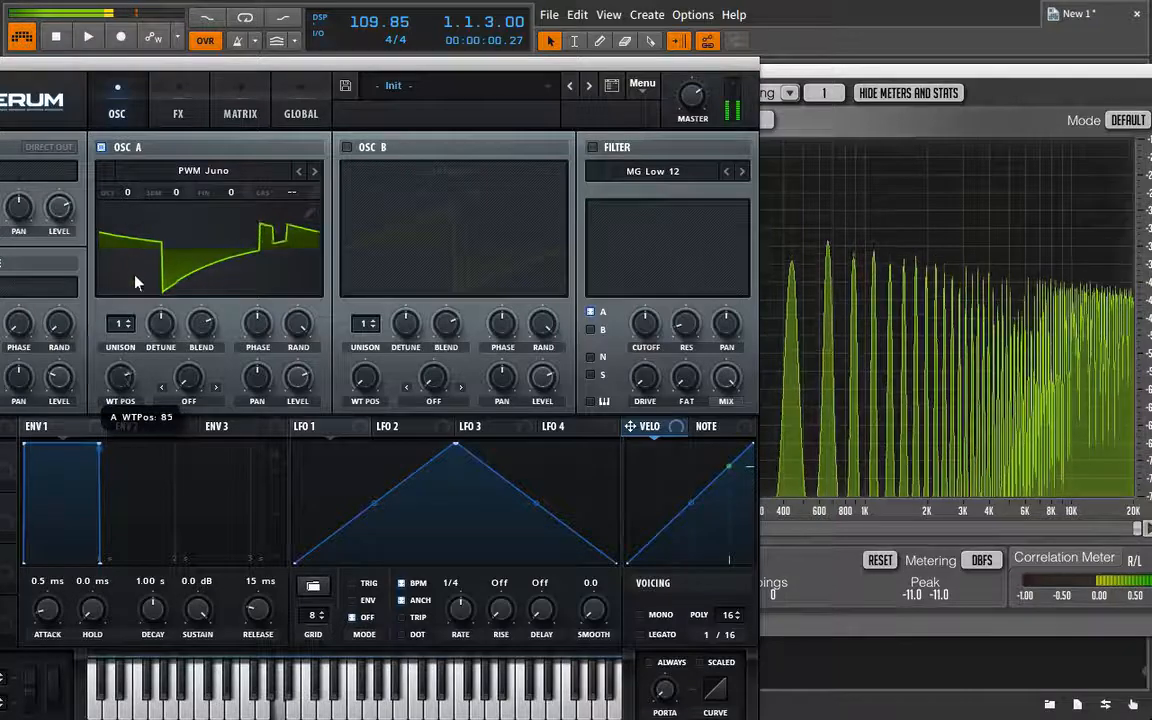
left_click_drag(135, 282, 120, 260)
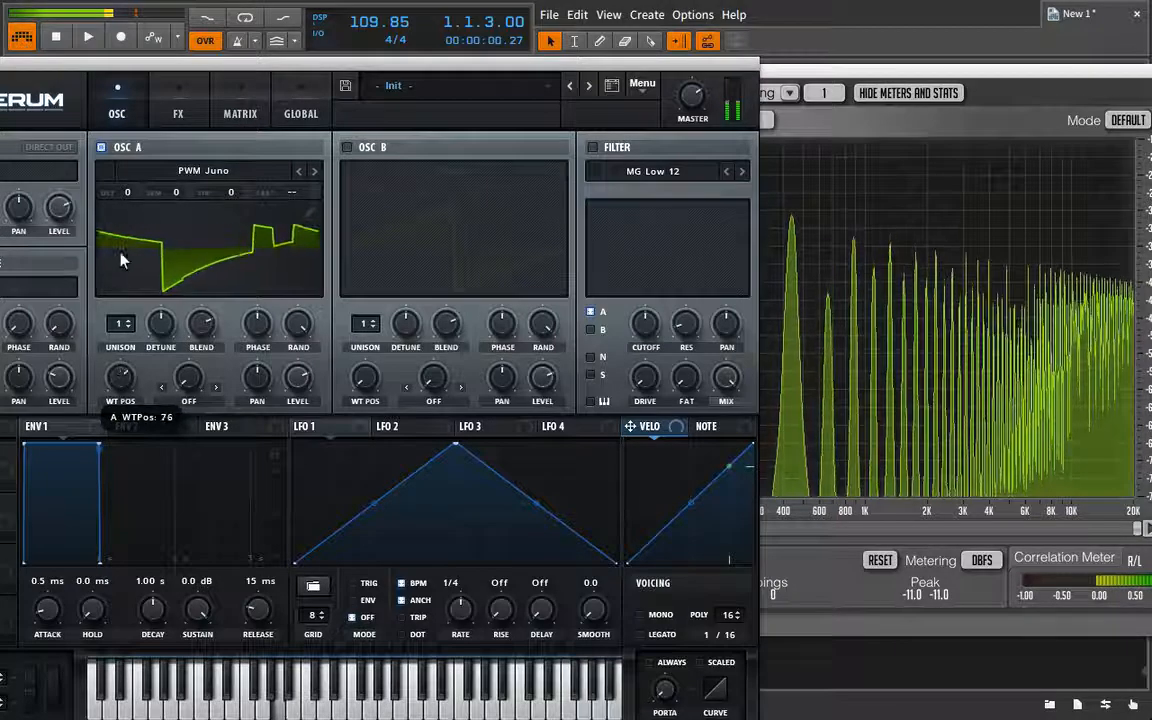
left_click_drag(120, 260, 120, 238)
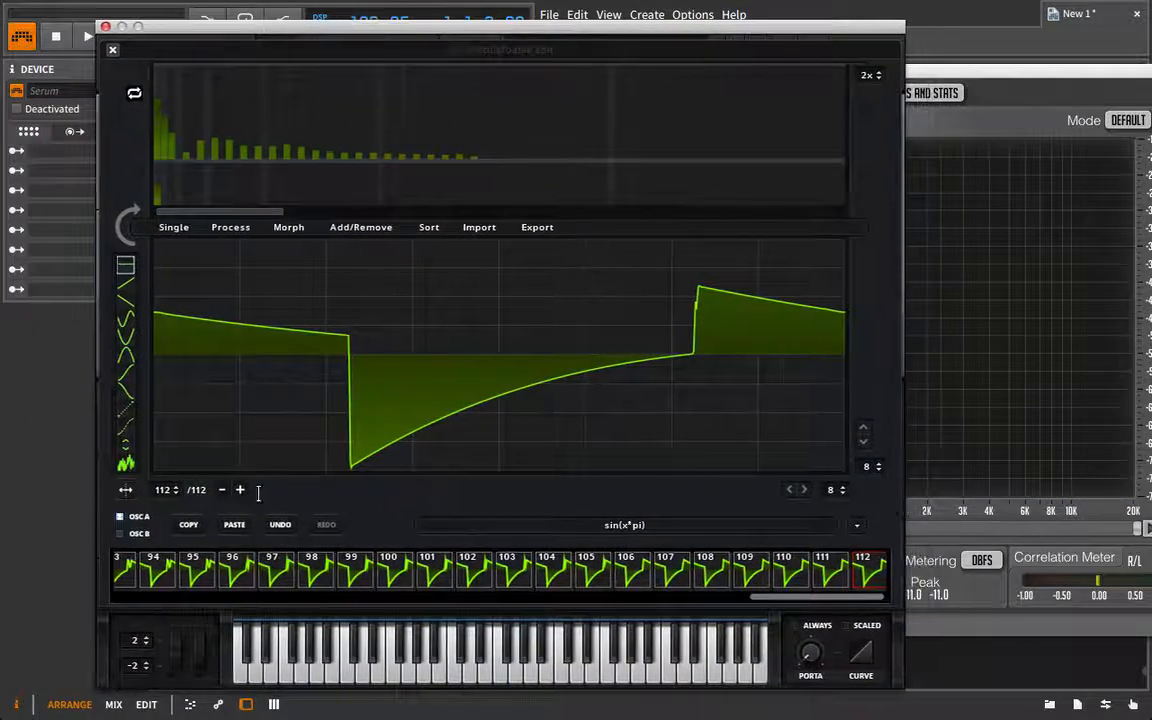
Append frames to the PWM Juno wavetable, growing it from 112 to 256 frames.
left_click(240, 490)
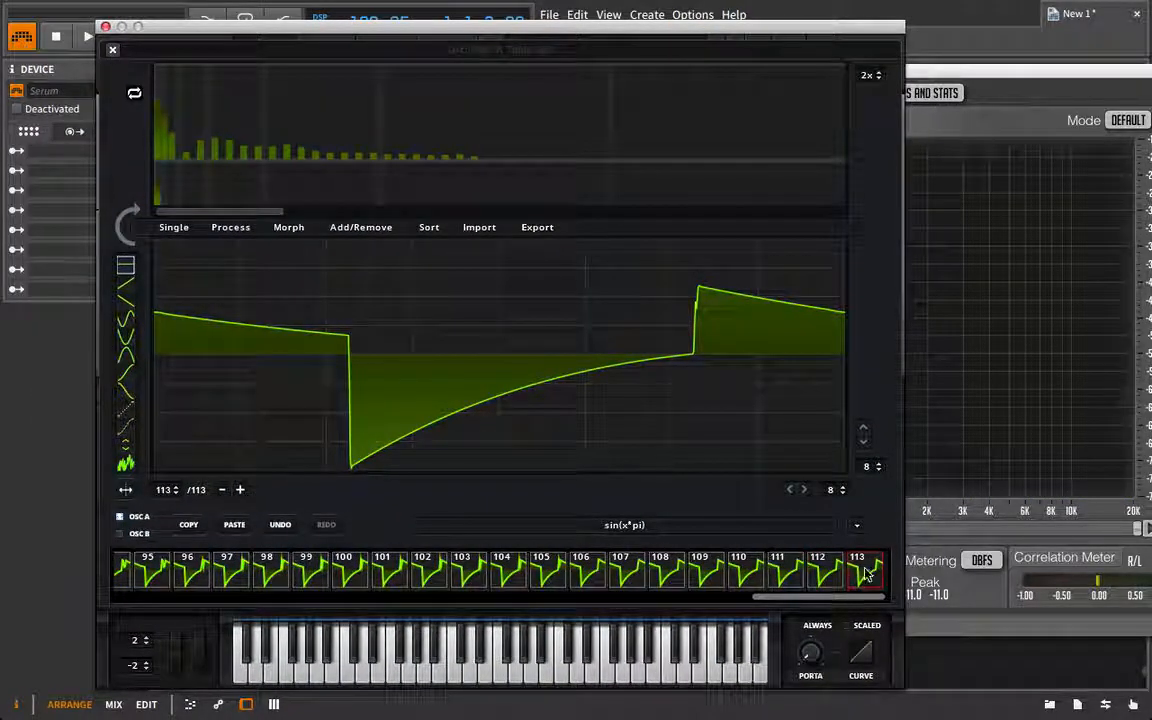
left_click(856, 525)
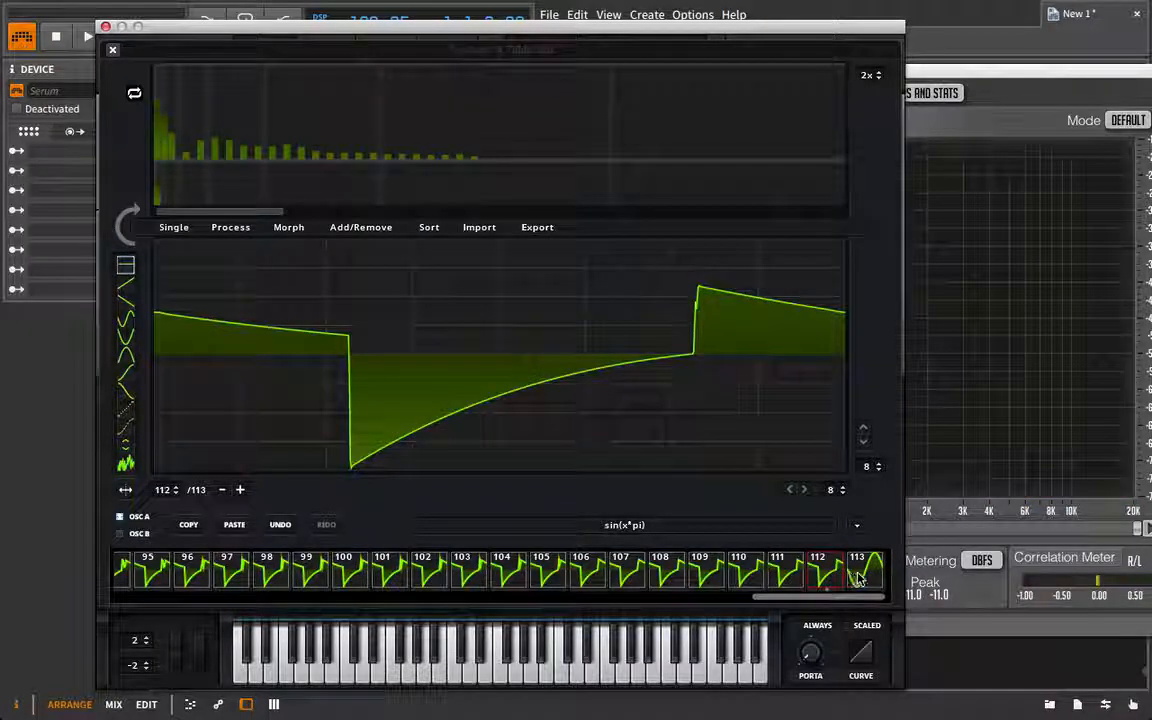
left_click(288, 227)
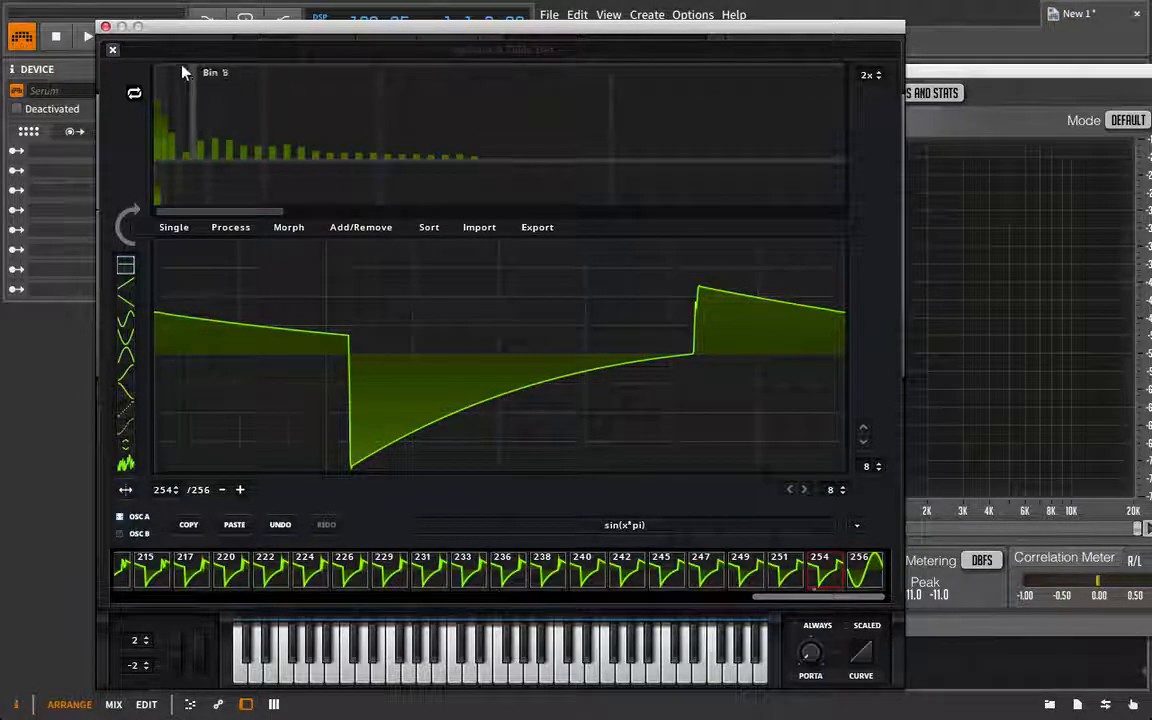
mouse_move(113, 50)
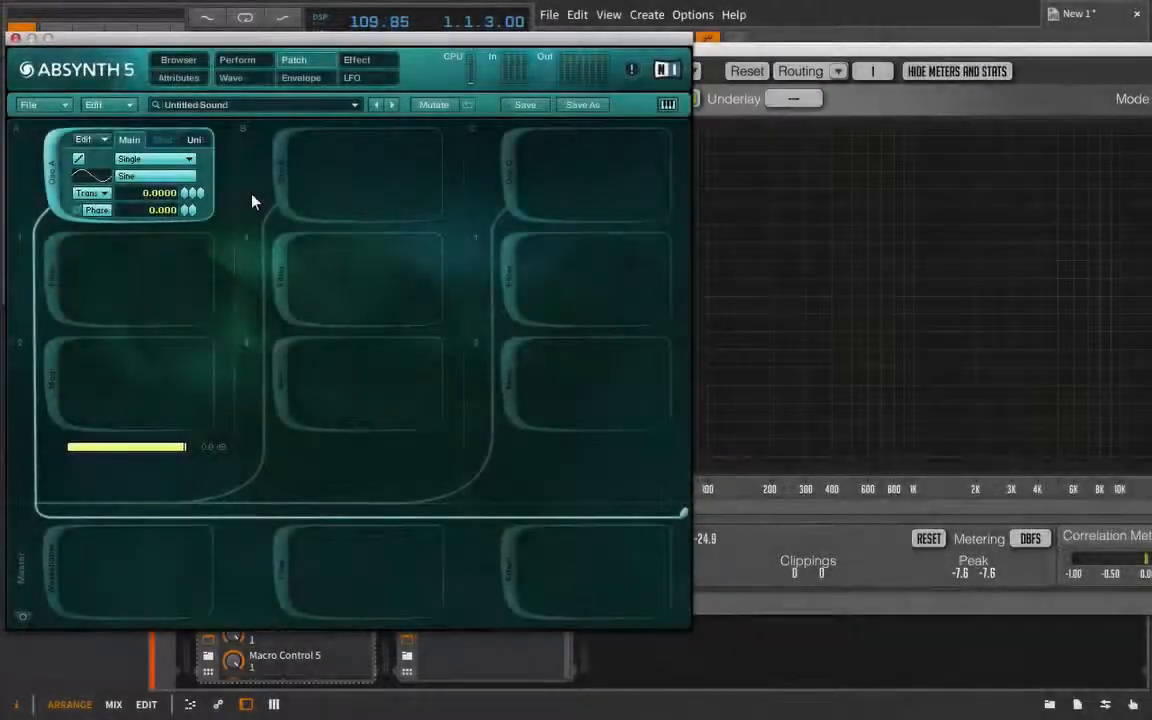
left_click(155, 159)
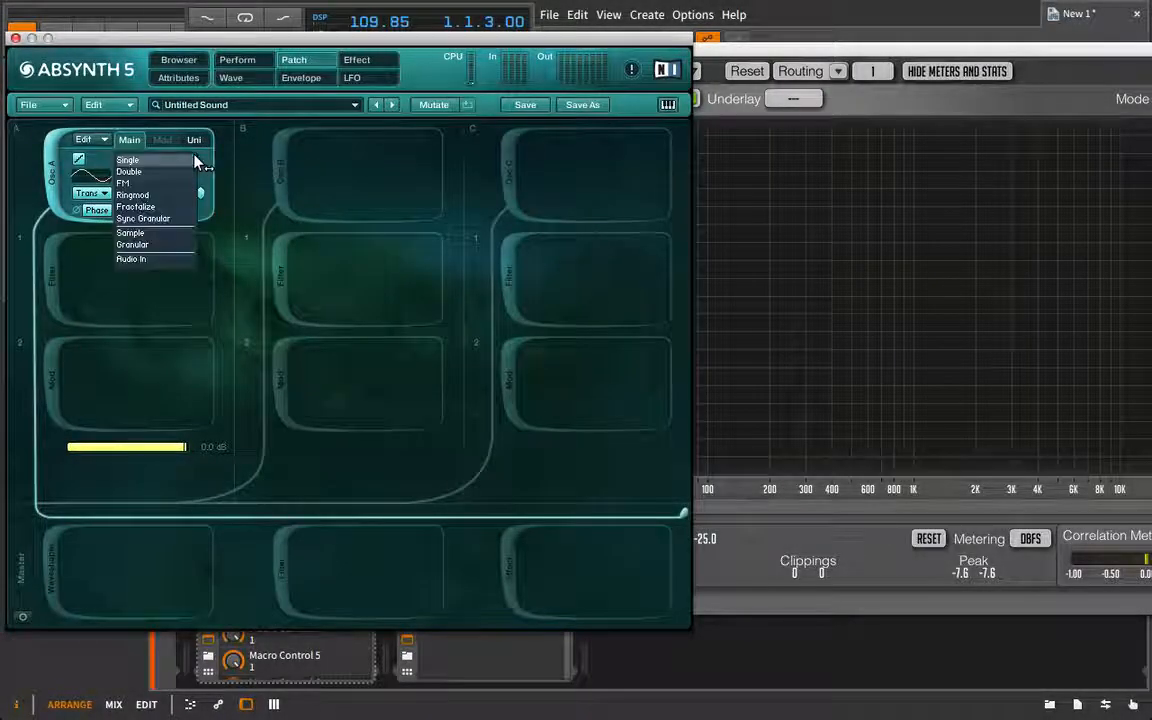
left_click(127, 159)
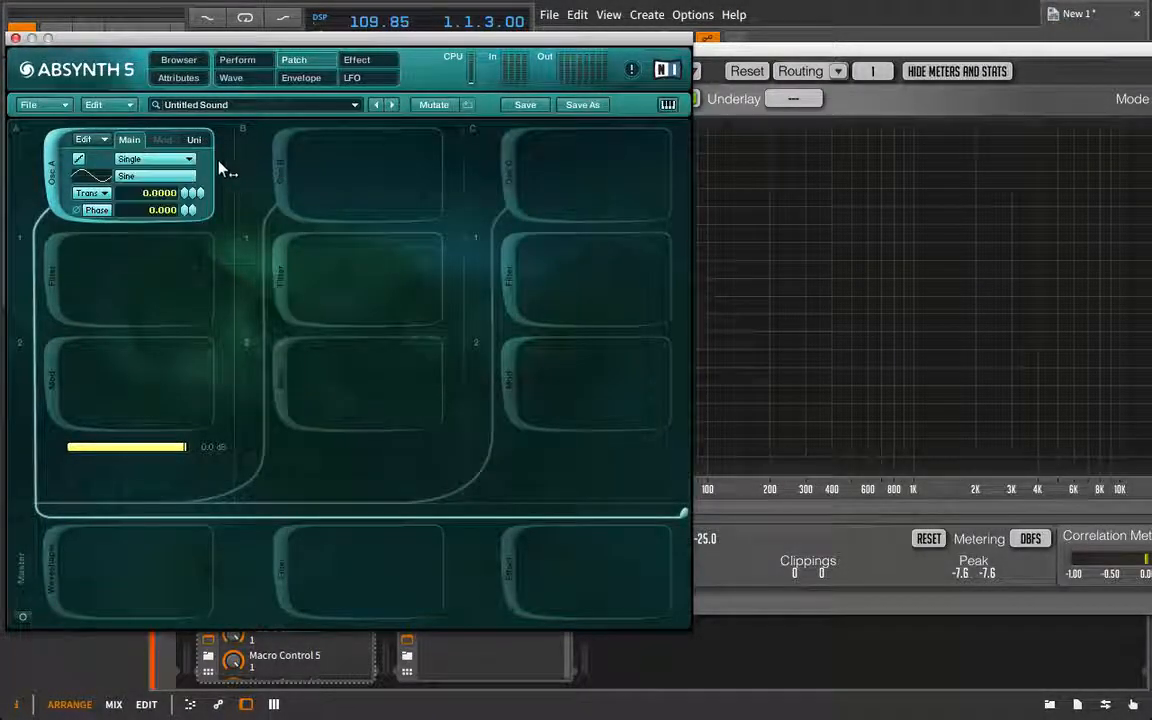
mouse_move(230, 165)
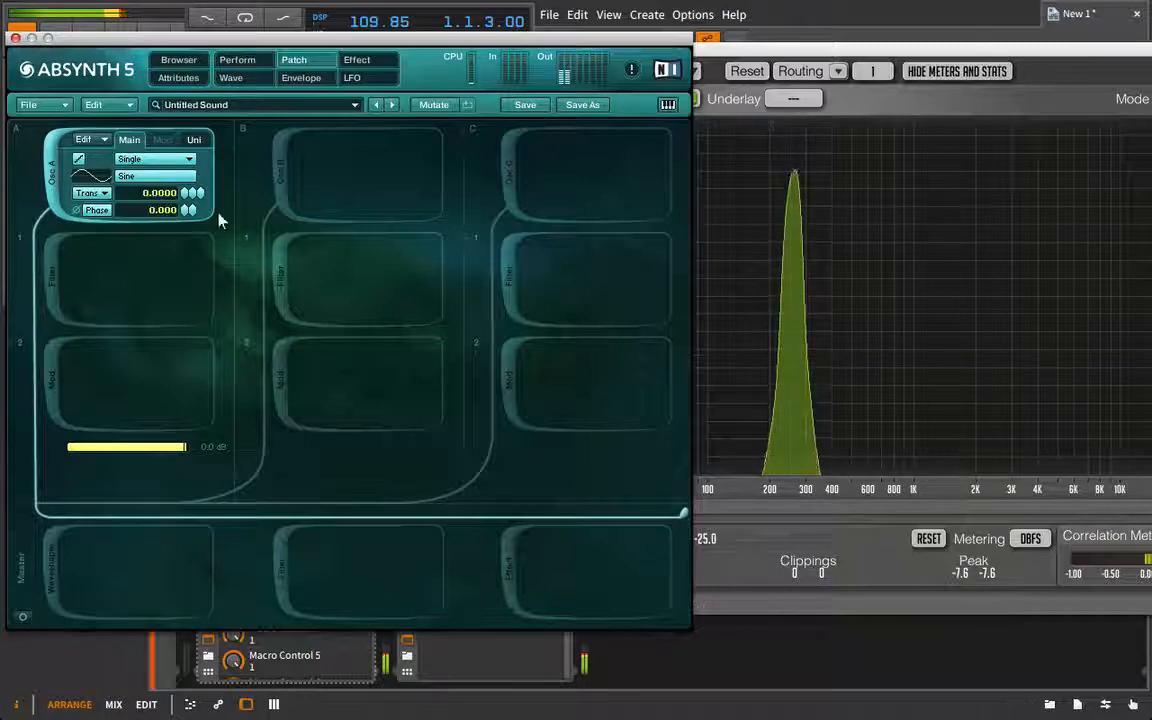
Draw a long row of harmonic partials on oscillator A's Wave page Spectrum tab.
left_click(230, 77)
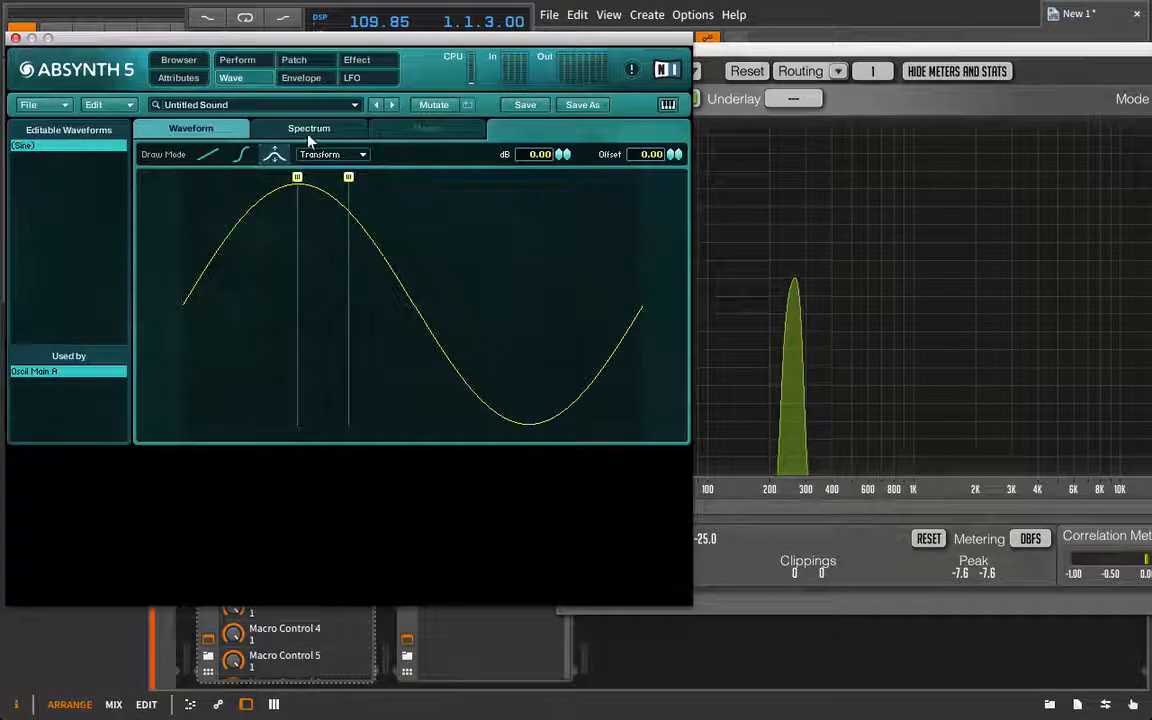
left_click(309, 128)
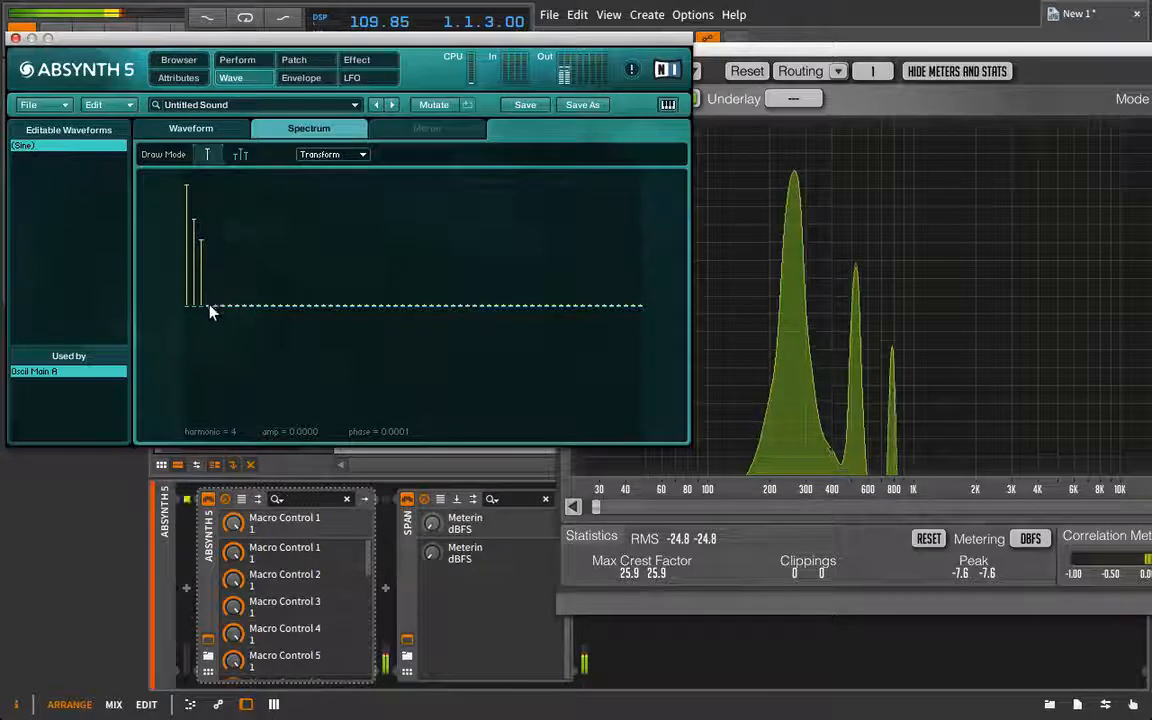
left_click(250, 297)
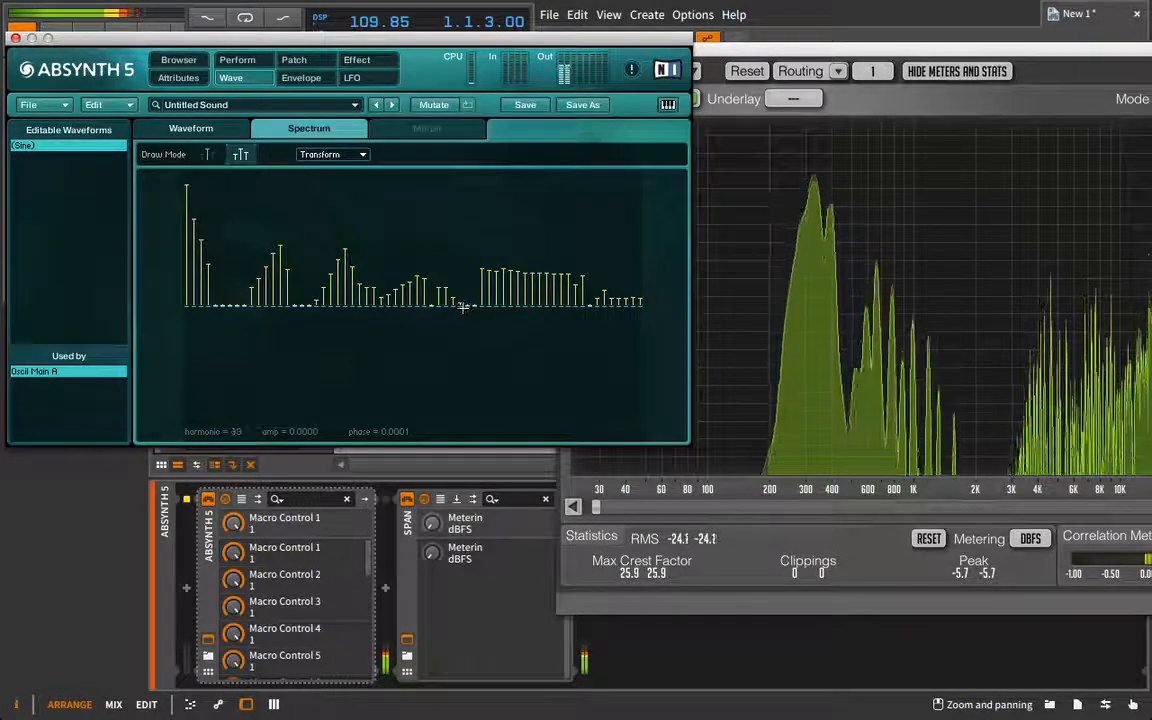
left_click(190, 128)
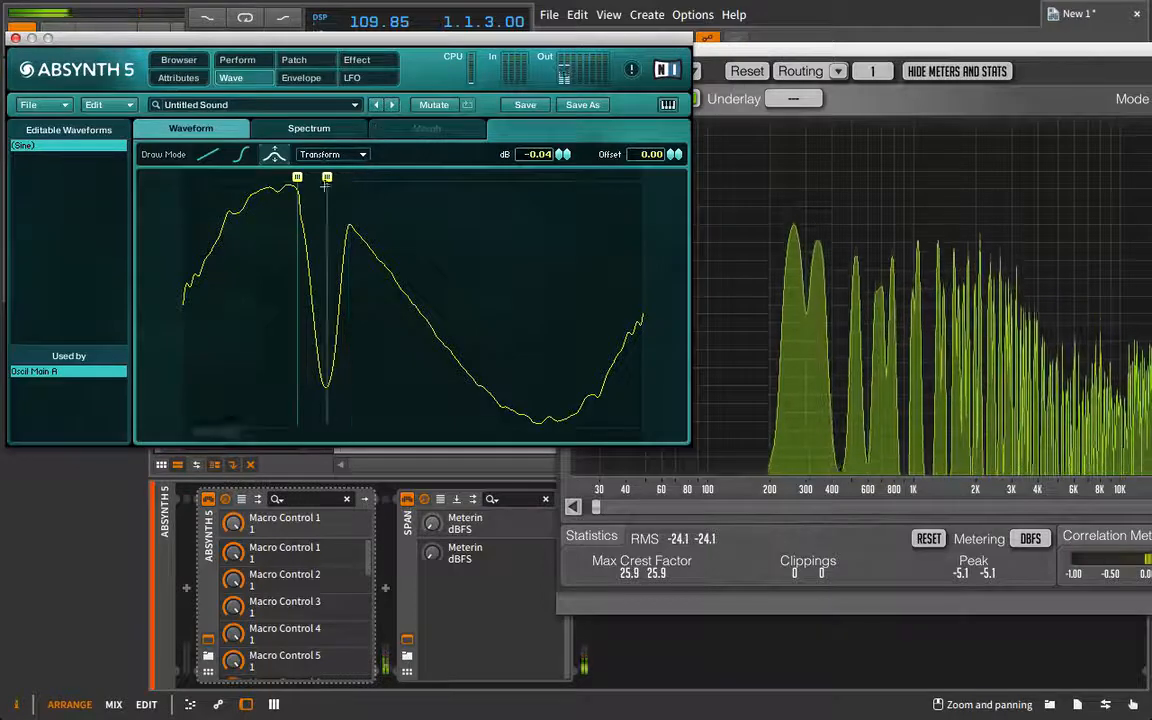
Redraw part of the waveform with straight line segments, checking its spectrum afterwards.
left_click_drag(297, 177, 223, 177)
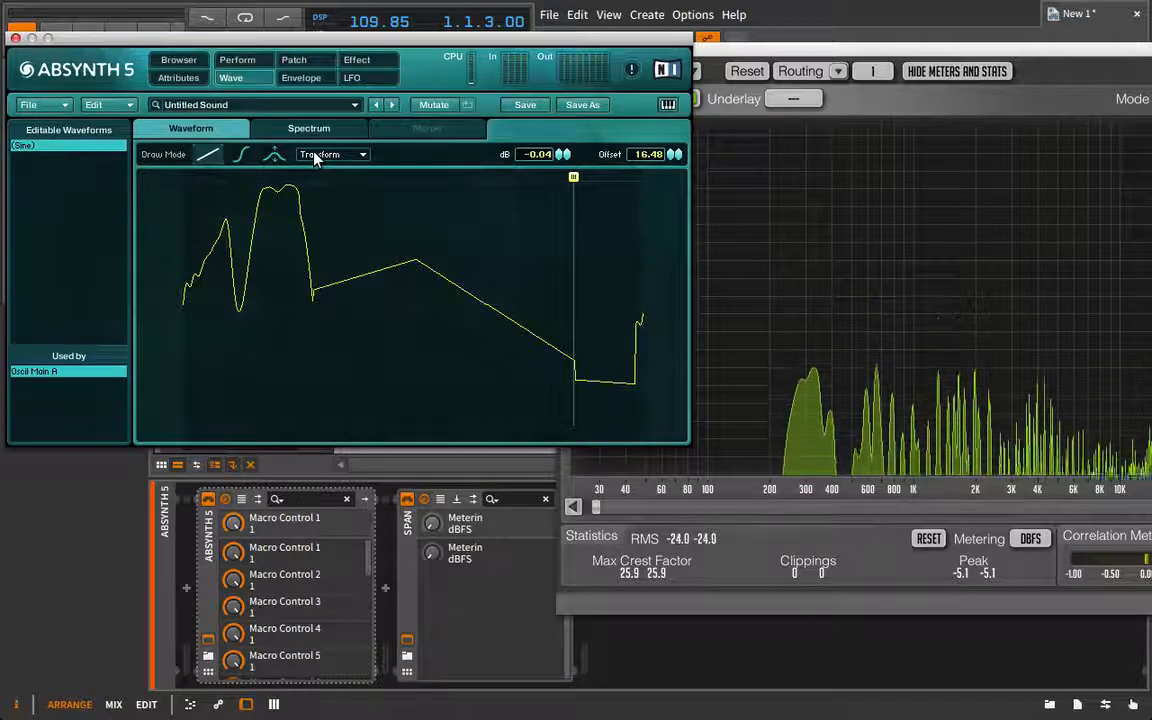
left_click(309, 128)
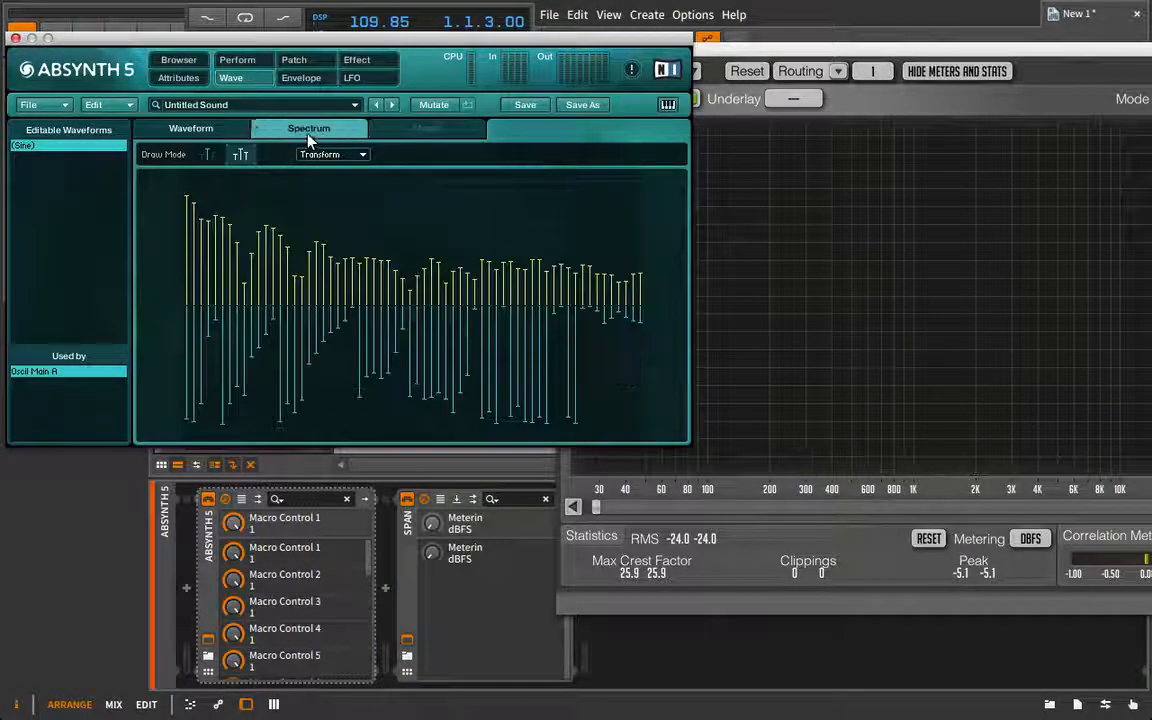
left_click(191, 128)
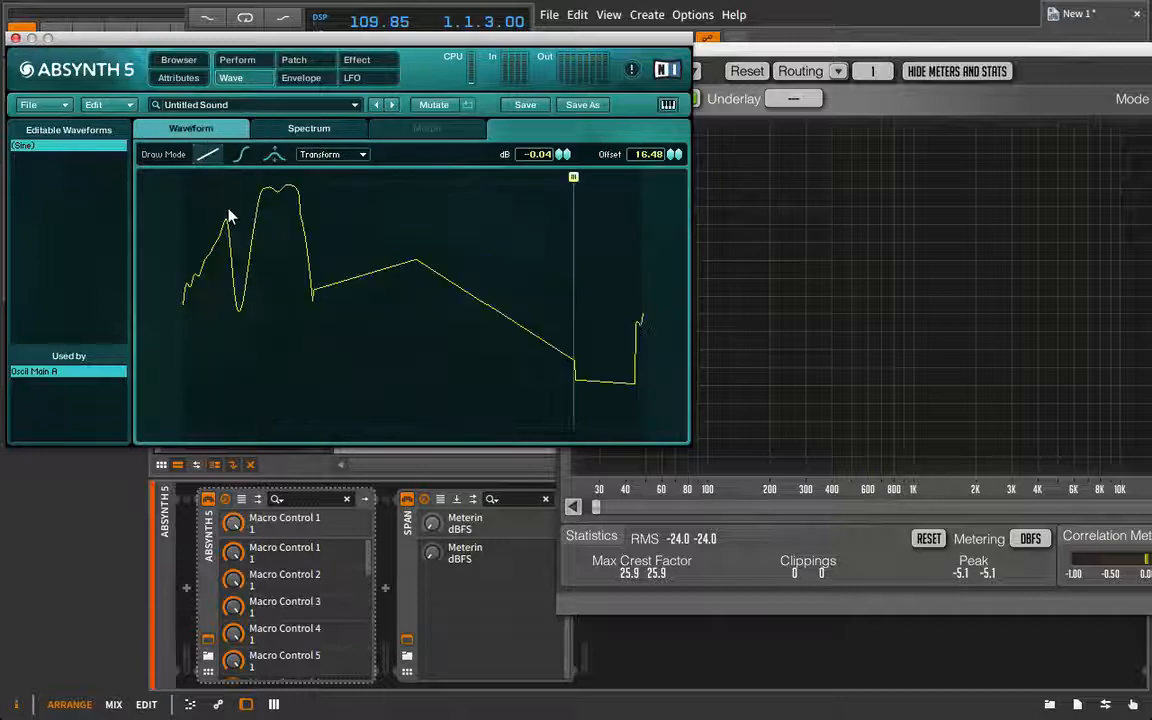
mouse_move(280, 216)
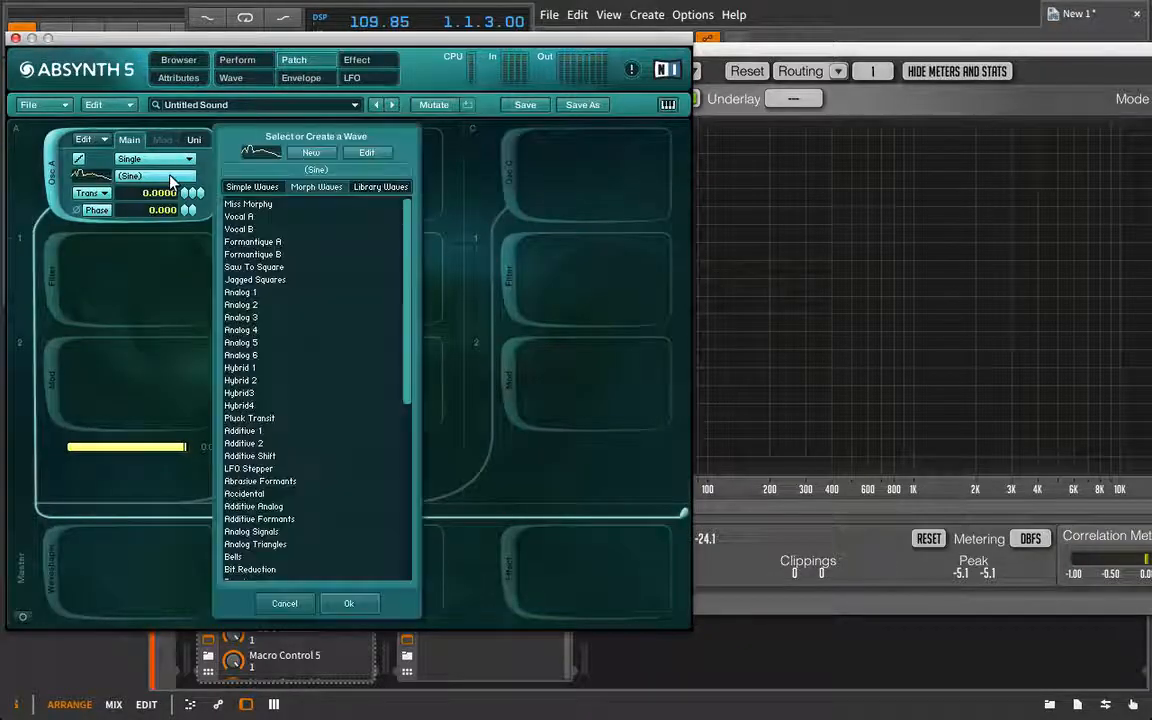
mouse_move(270, 330)
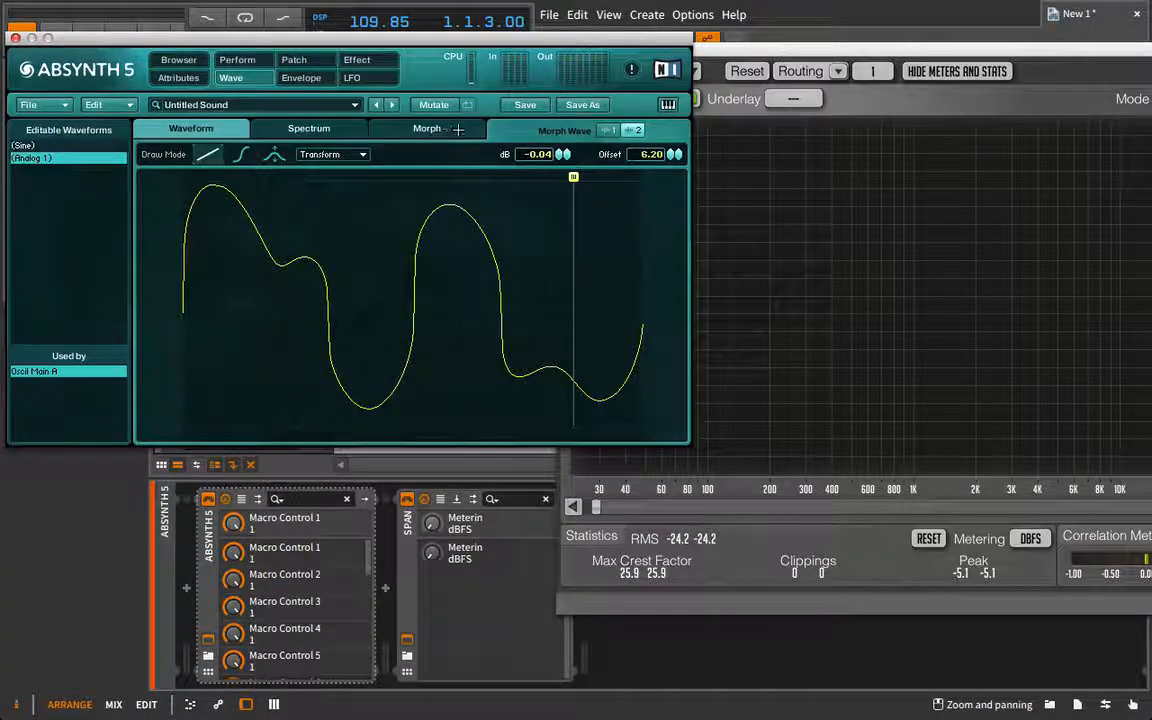
Sweep the Morph tab Transition toward Wave 1 and back to 100, then view the morphed wave.
left_click(427, 128)
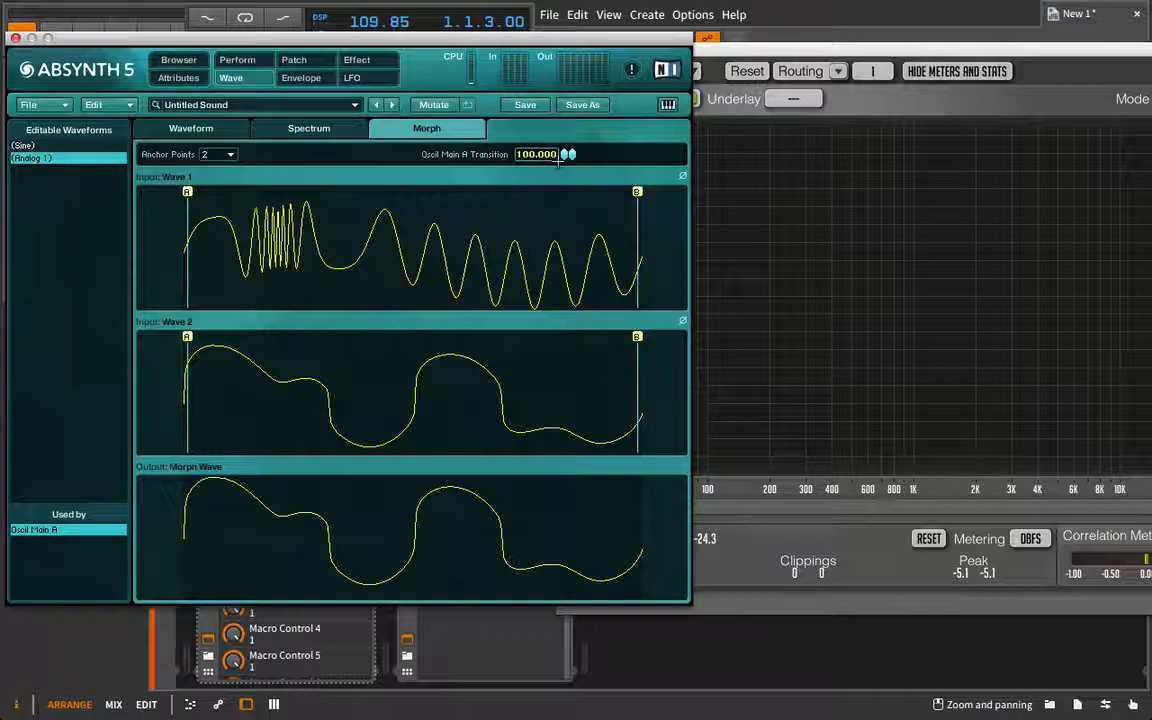
left_click_drag(568, 154, 558, 154)
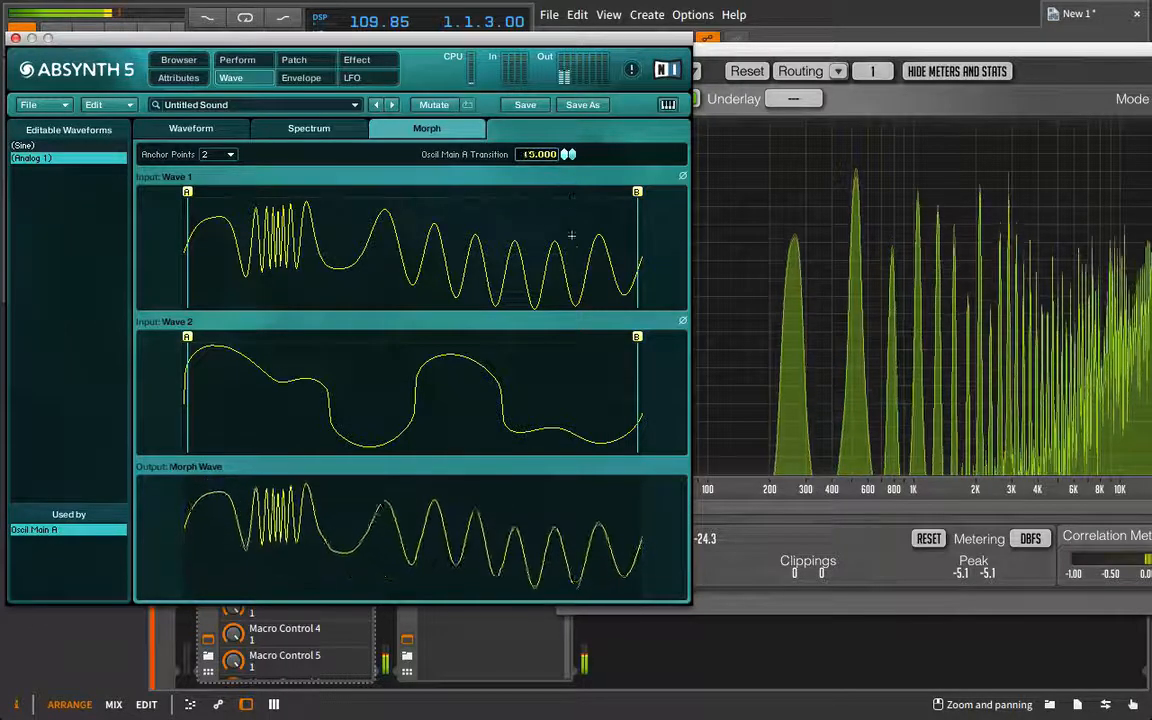
left_click_drag(568, 154, 570, 168)
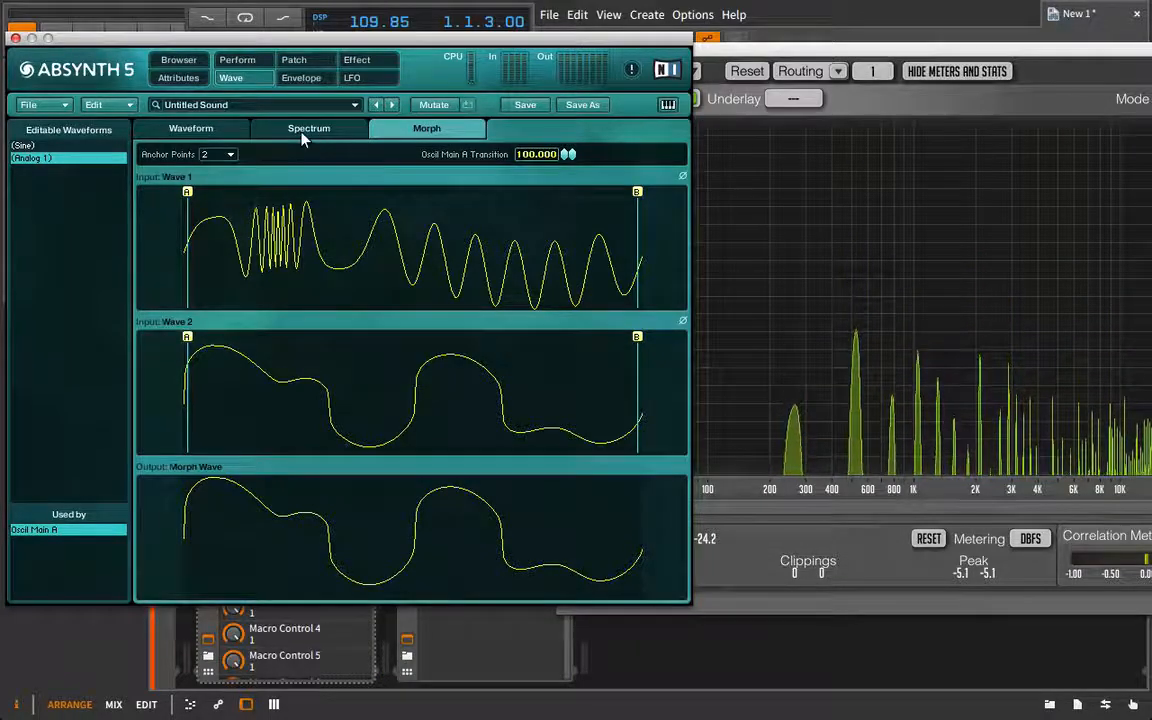
left_click(191, 128)
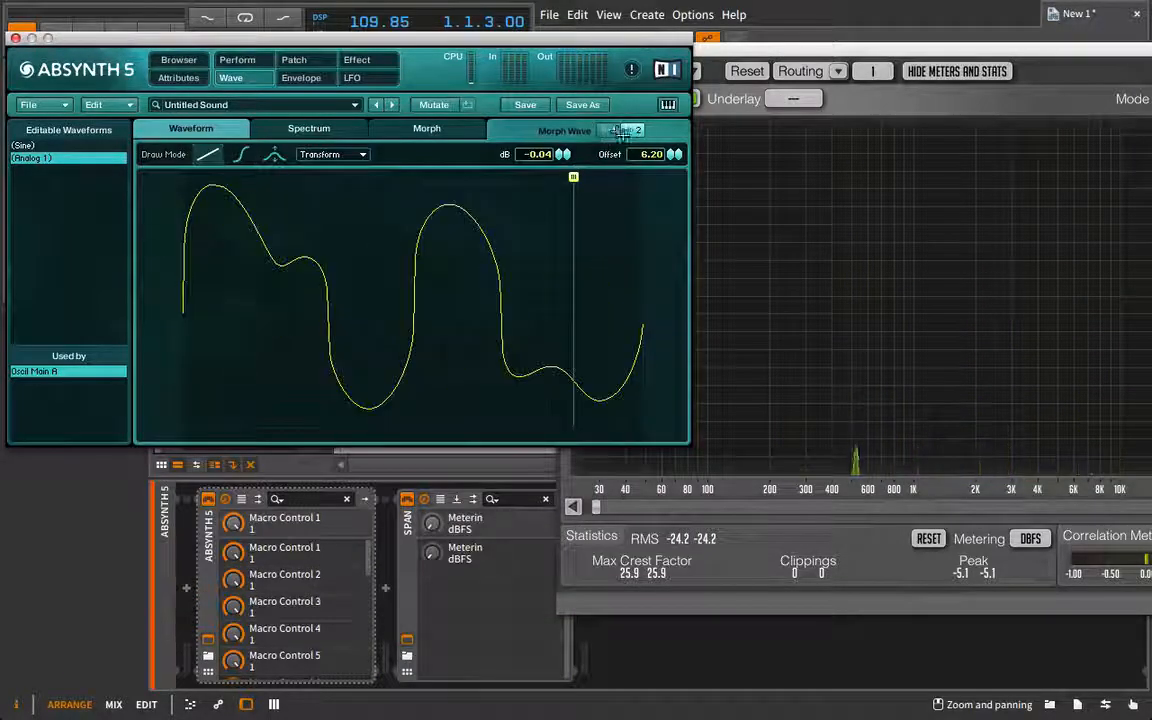